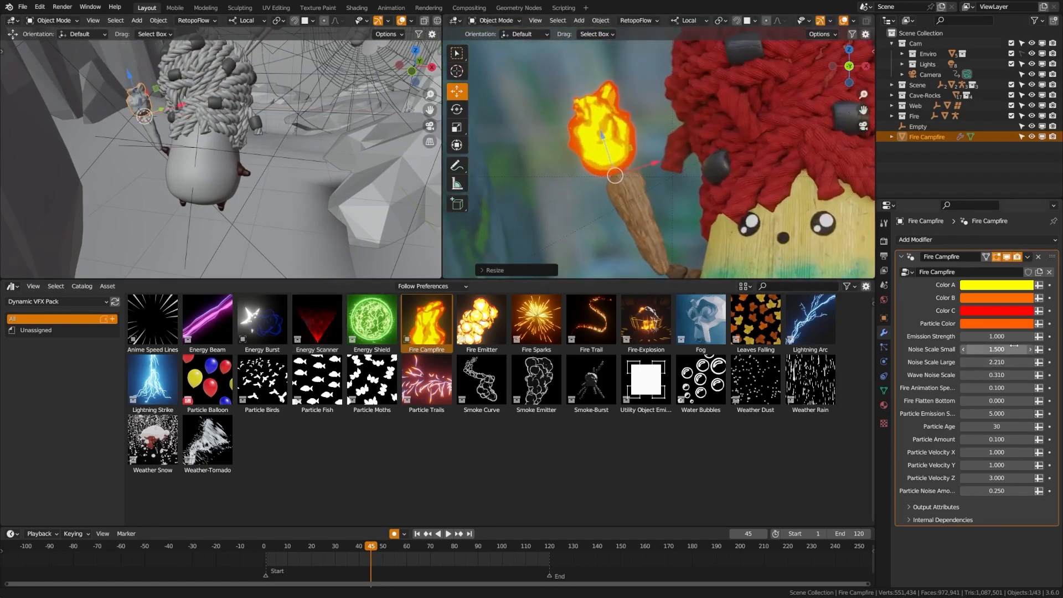
- Lower Fire Campfire's Noise Scale Small, adjust another slider, pick orange Color A, and enter 150
left_click_drag(1010, 349, 997, 350)
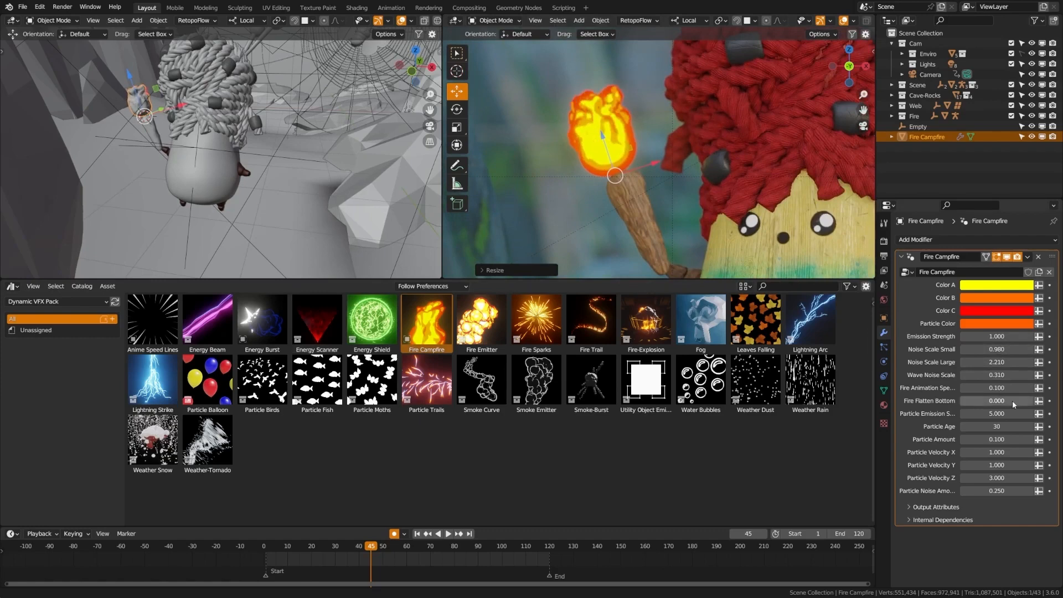
left_click_drag(996, 400, 1004, 400)
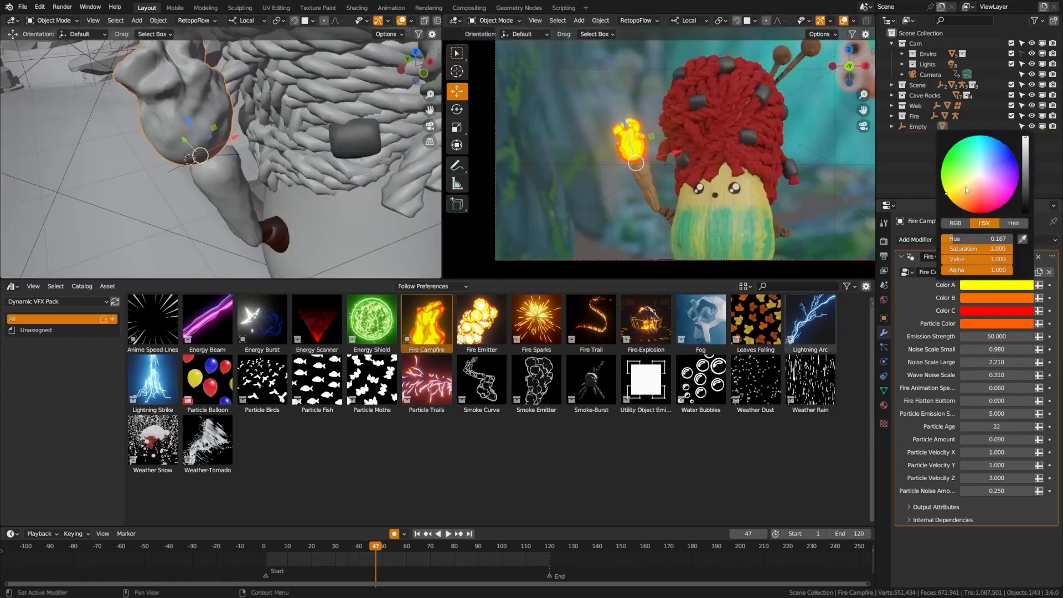
left_click(963, 200)
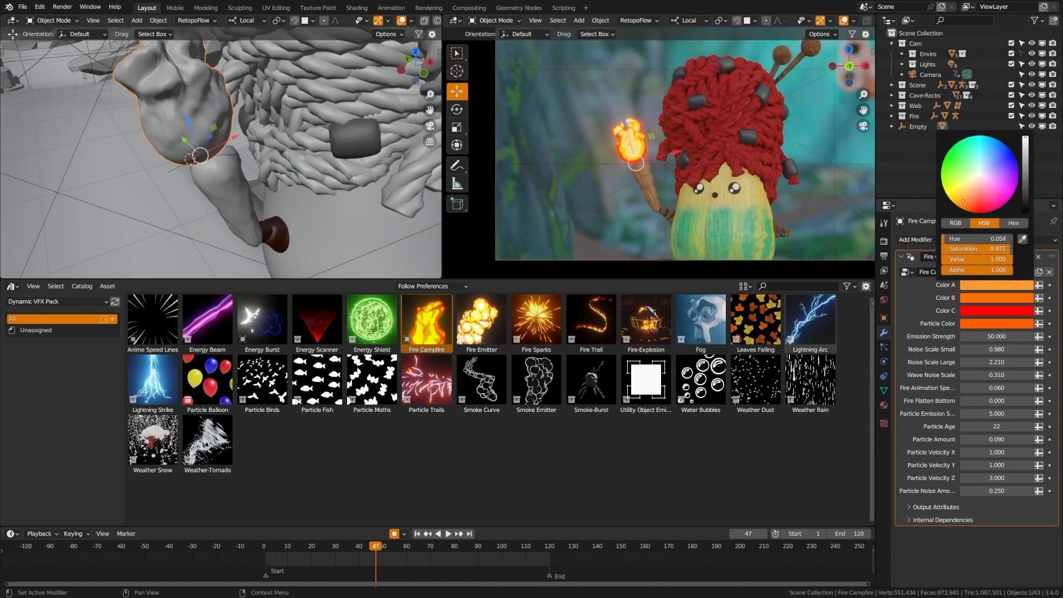
type("150")
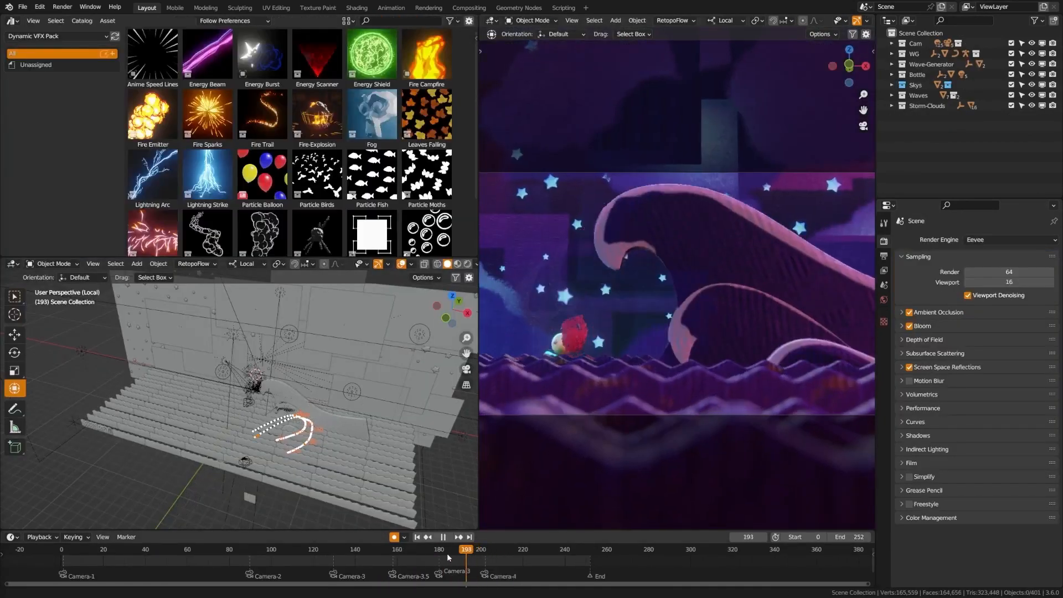
left_click(223, 550)
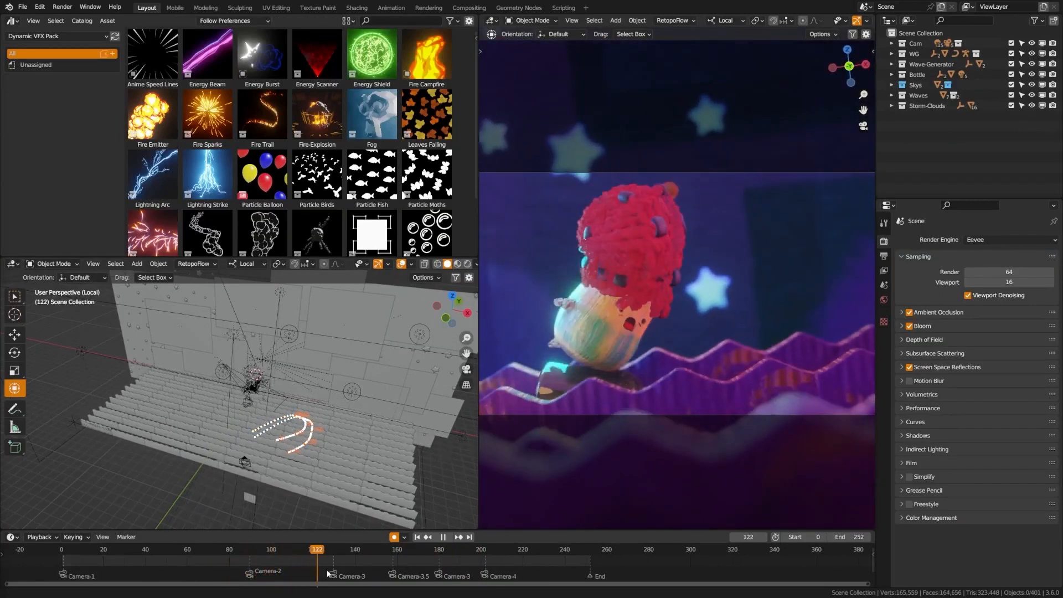
left_click(422, 549)
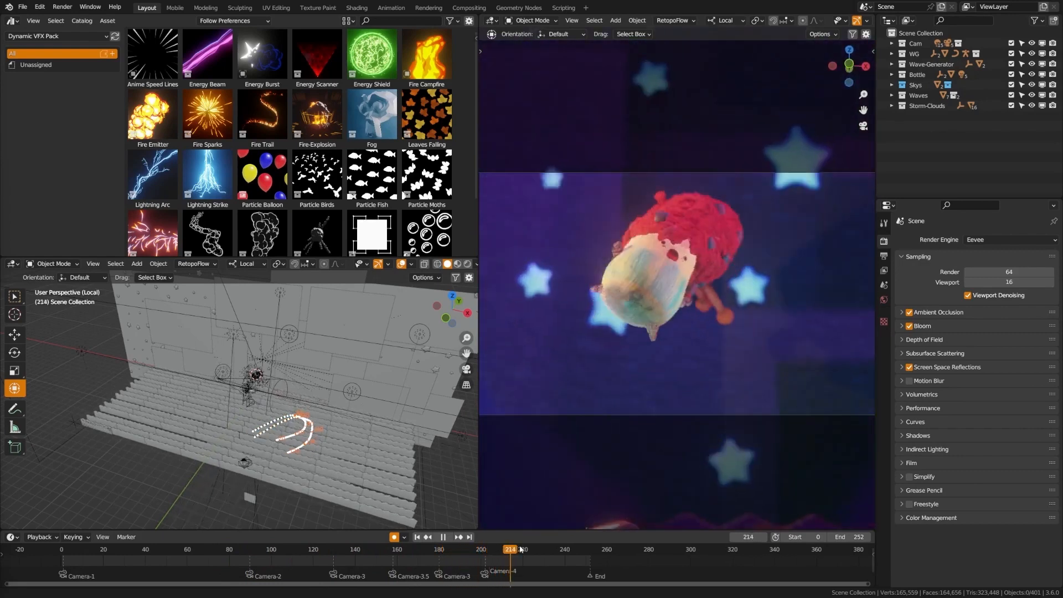
left_click_drag(508, 550, 598, 549)
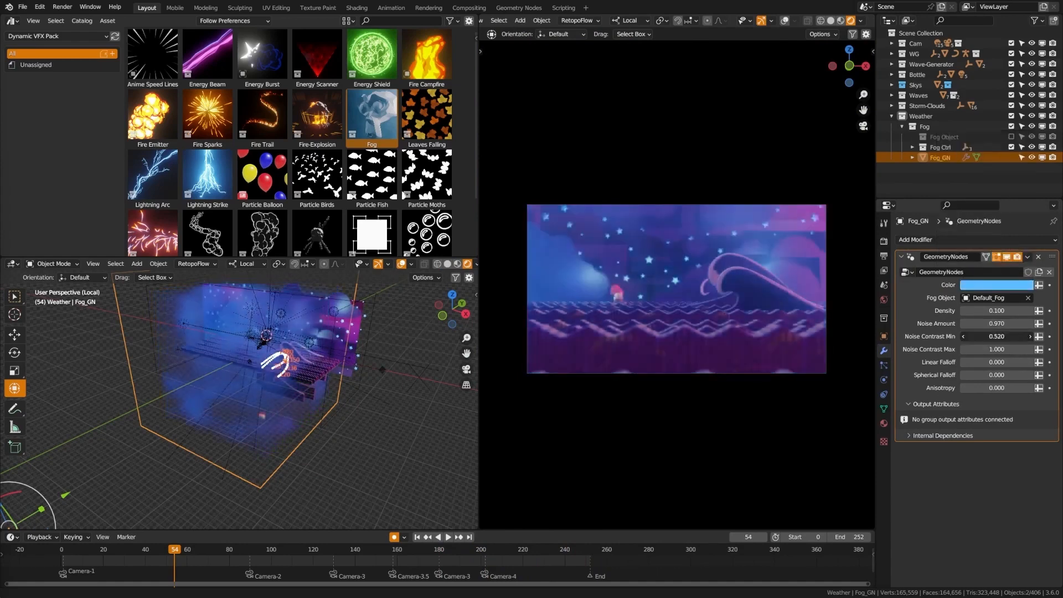
- Under Fog Ctrl, select Noise Falloff Fog Transform and scale it down
left_click(913, 147)
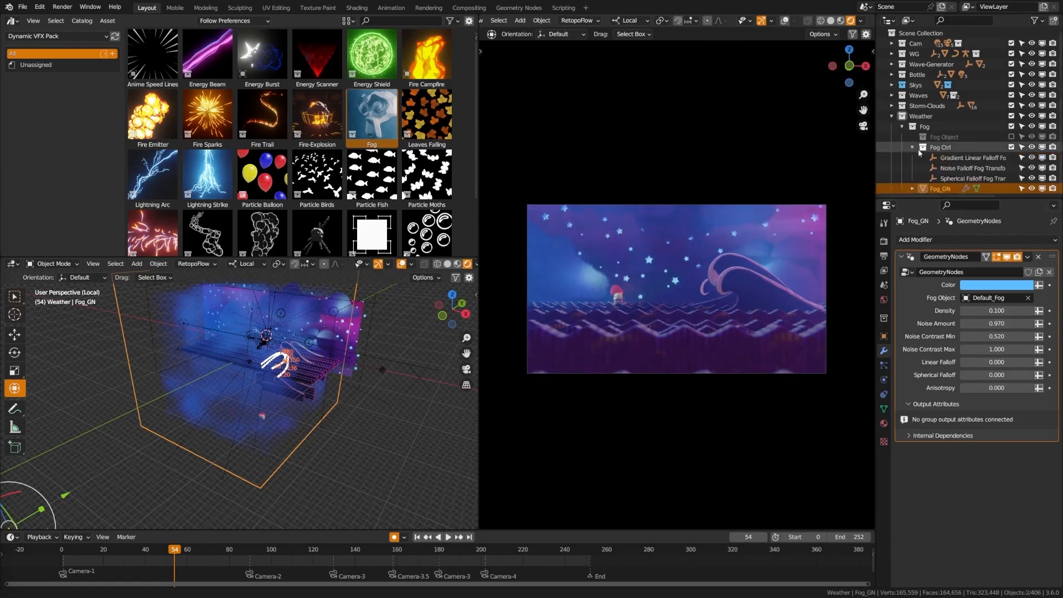
left_click(971, 167)
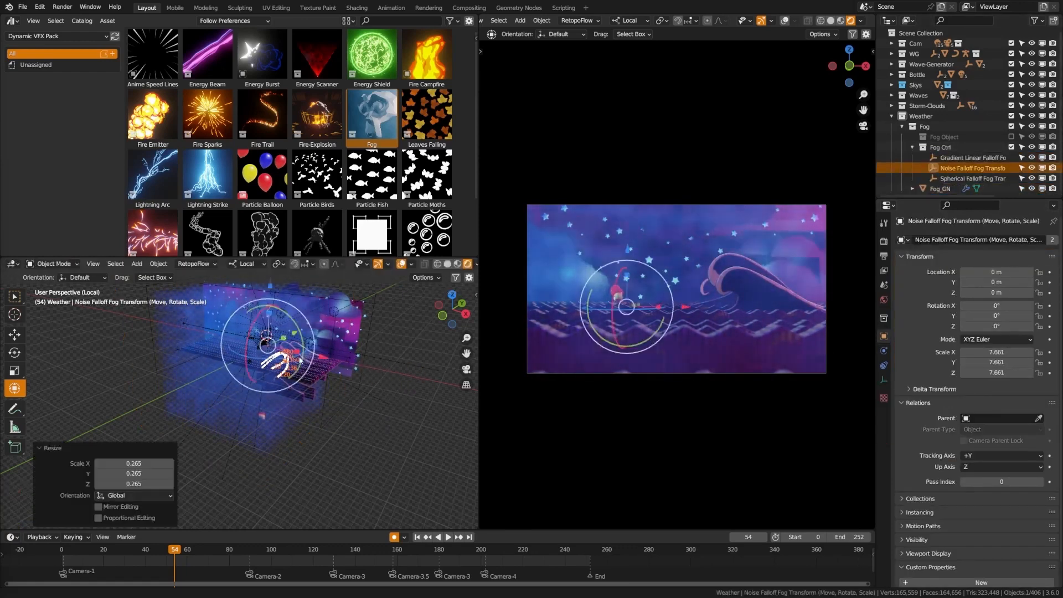
left_click(940, 189)
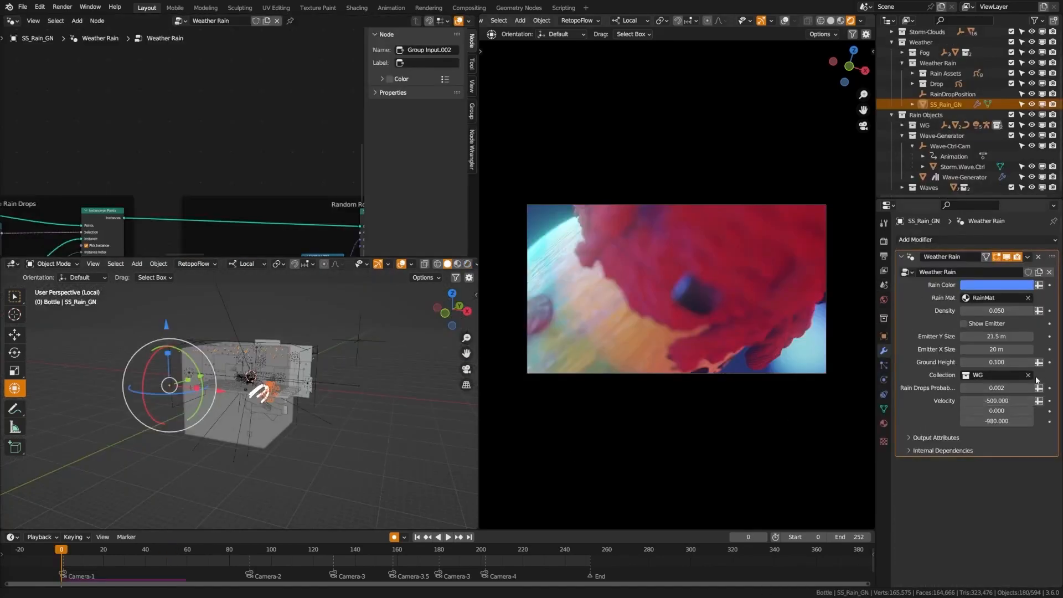
left_click(997, 375)
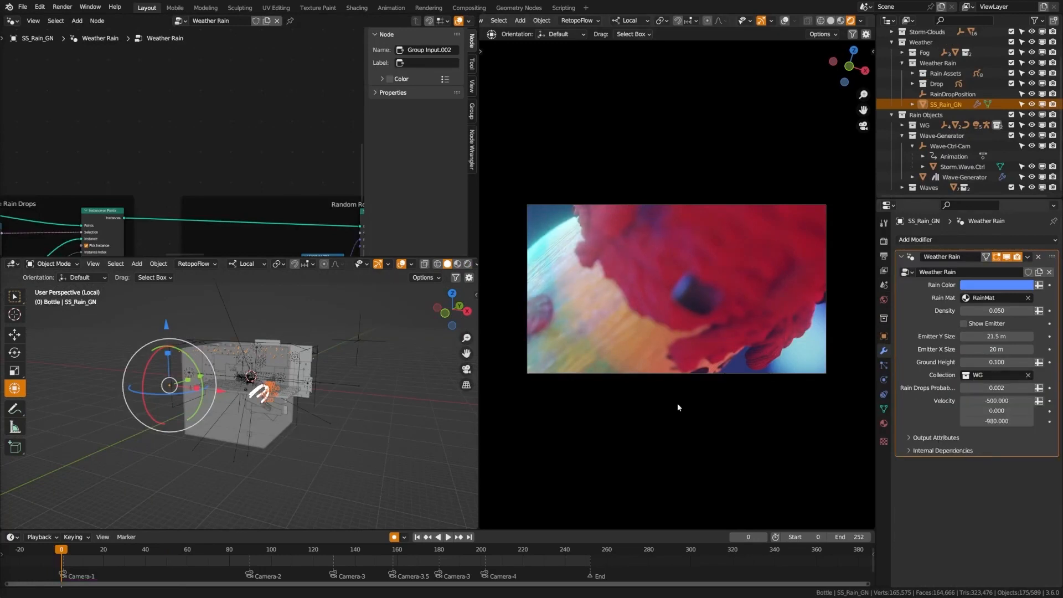
left_click(435, 537)
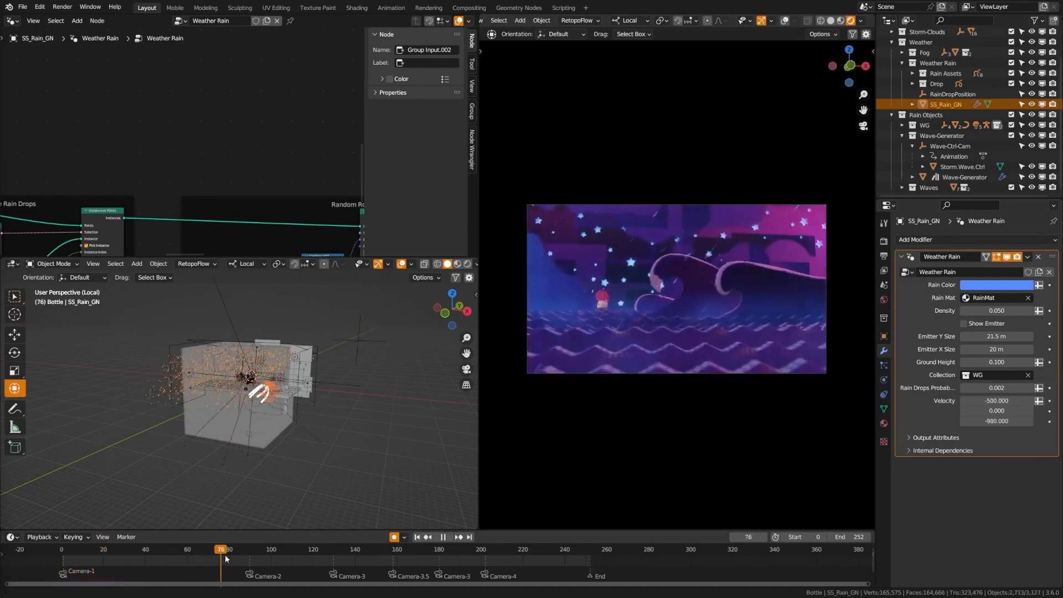
left_click_drag(221, 550, 279, 550)
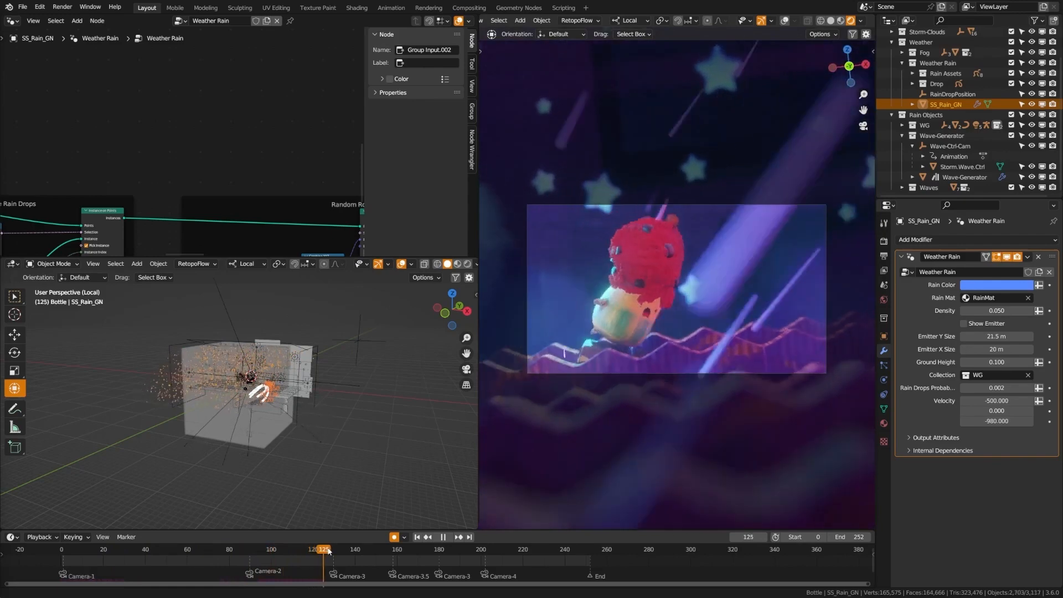
left_click(443, 537)
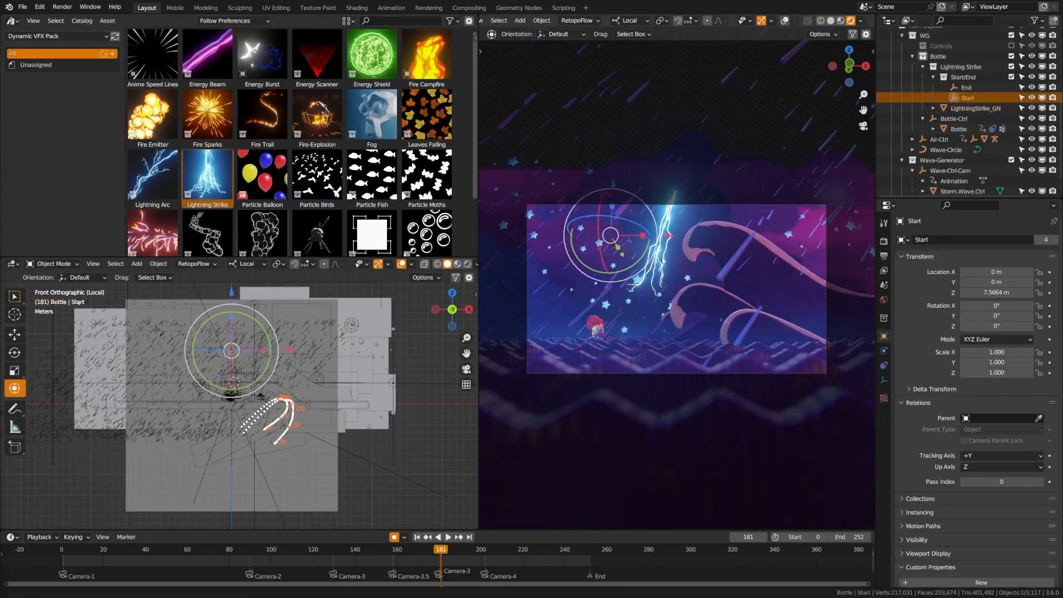
- Move the lightning End empty near the character and keyframe the manual Bolt Anim value
left_click(964, 87)
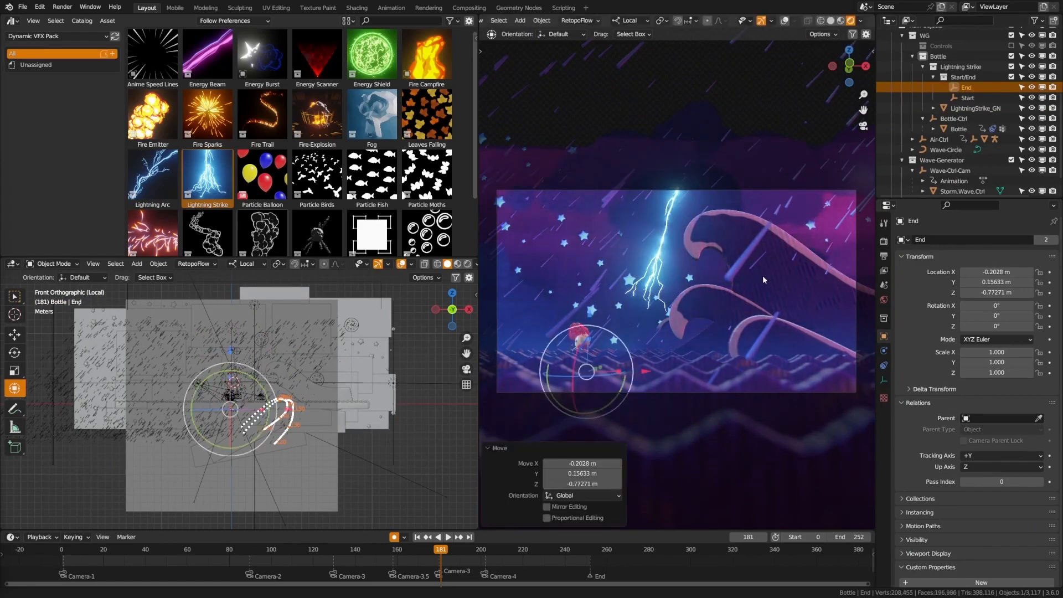
left_click(975, 108)
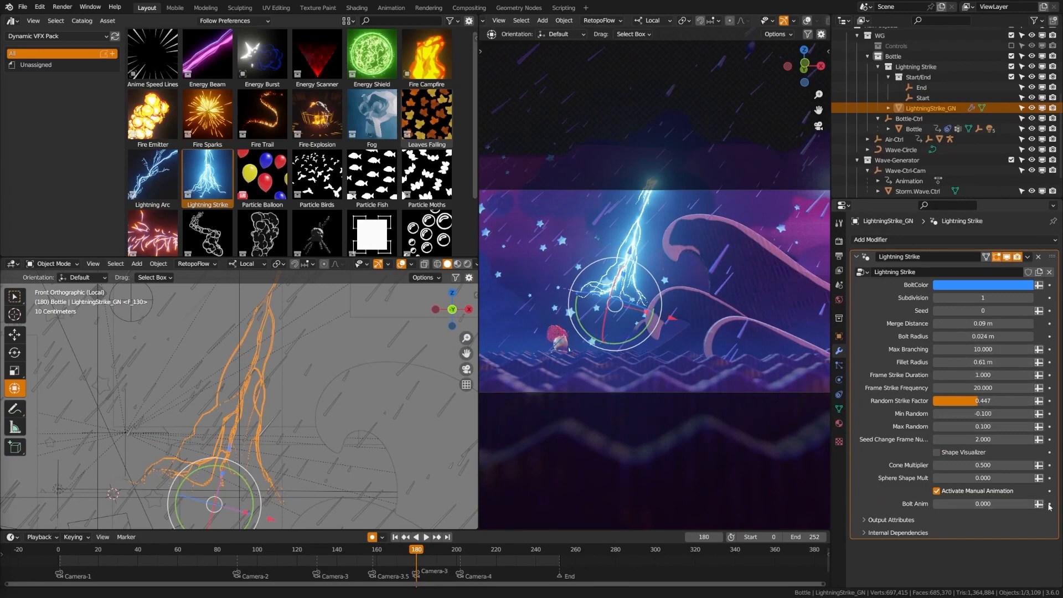
left_click(407, 549)
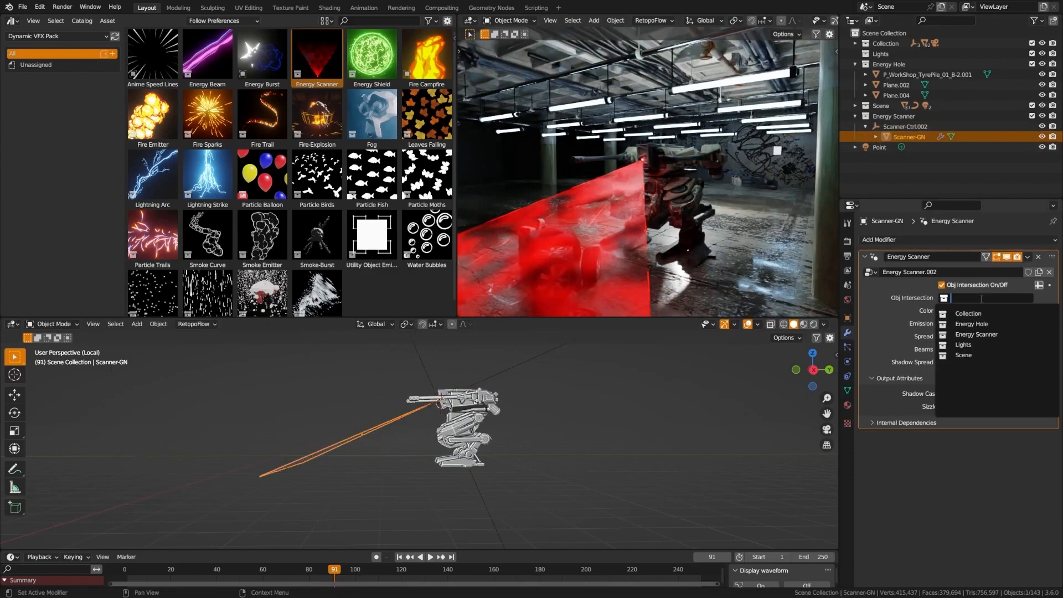
- Set scanner Obj Intersection to Energy Hole, Shadow Spread to 0.67, and Color to cyan
left_click(971, 324)
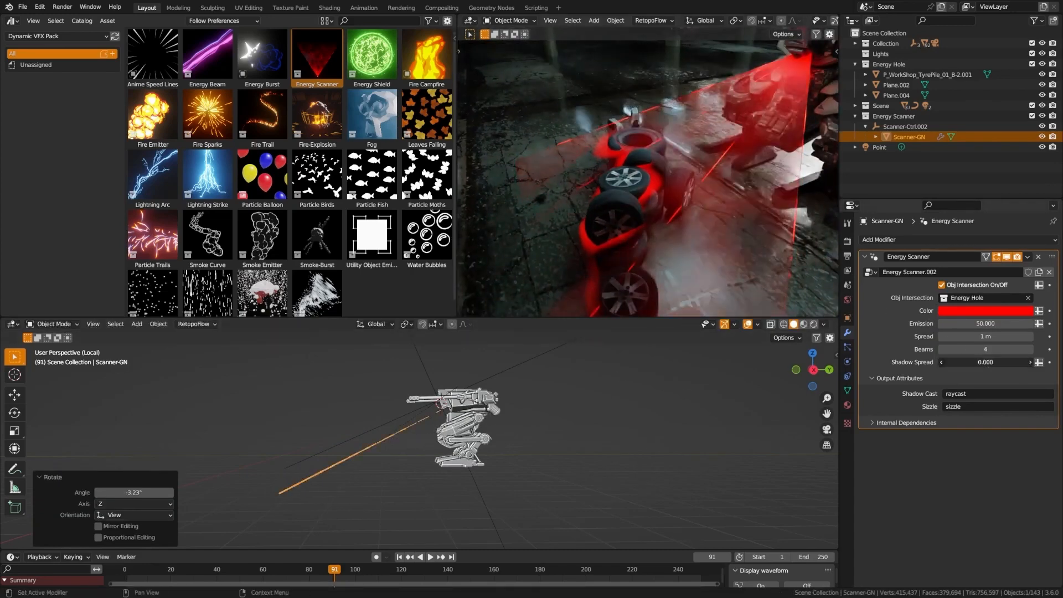
left_click_drag(963, 362, 1010, 361)
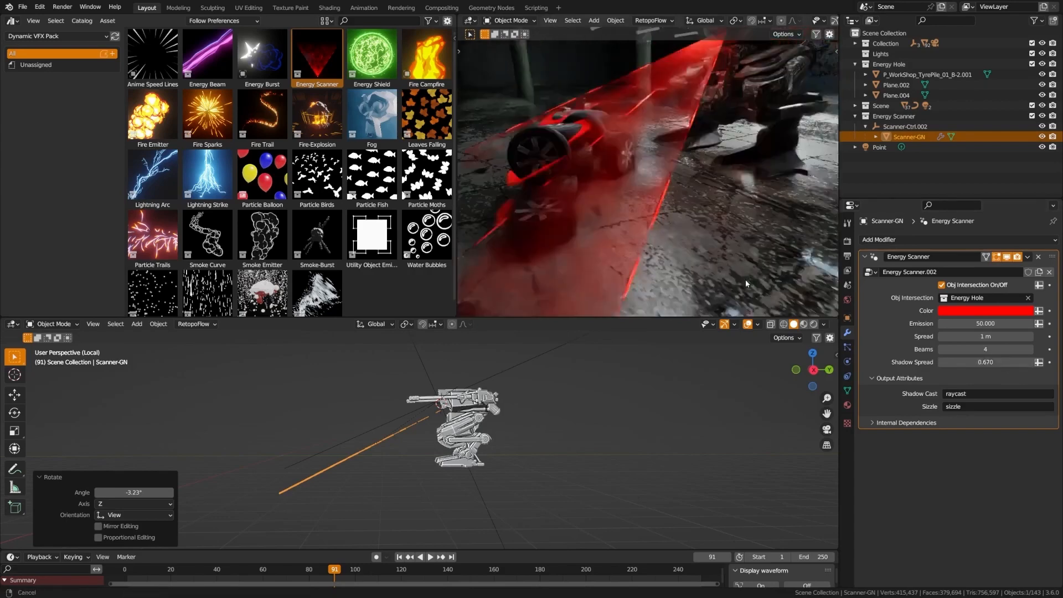
left_click(988, 311)
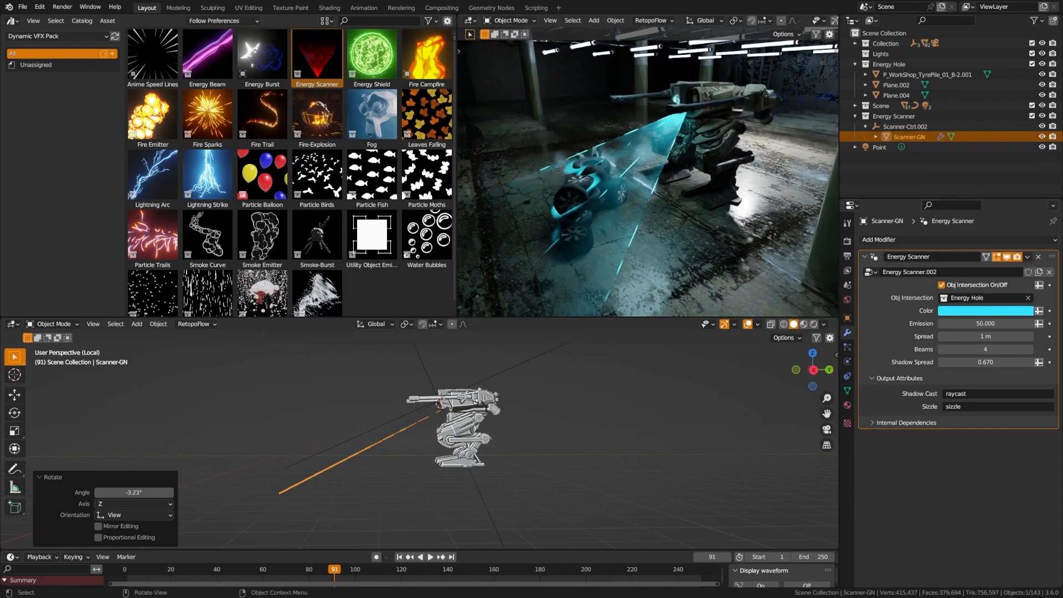
mouse_move(15, 357)
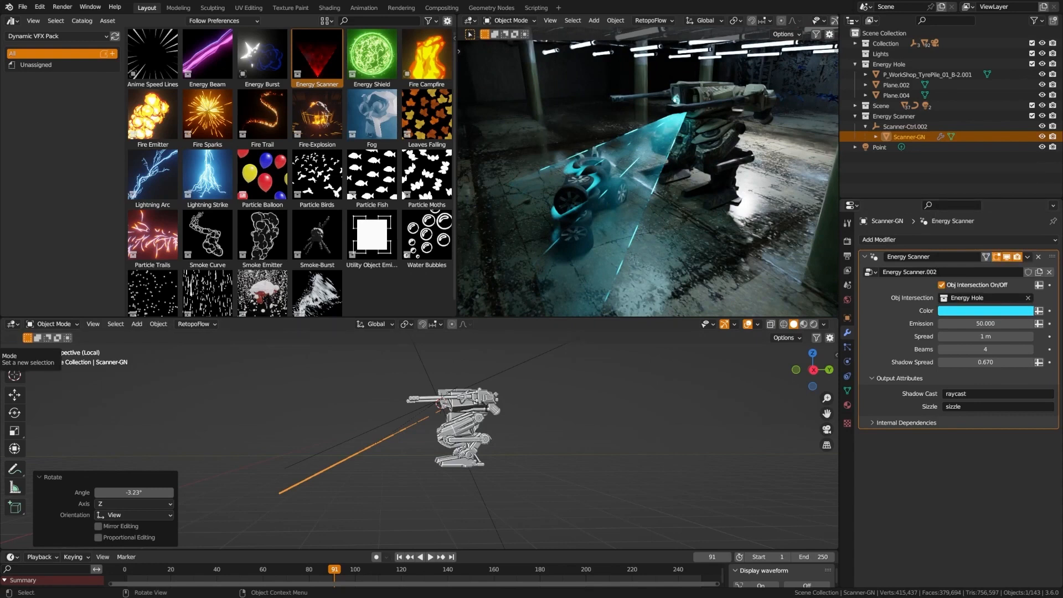